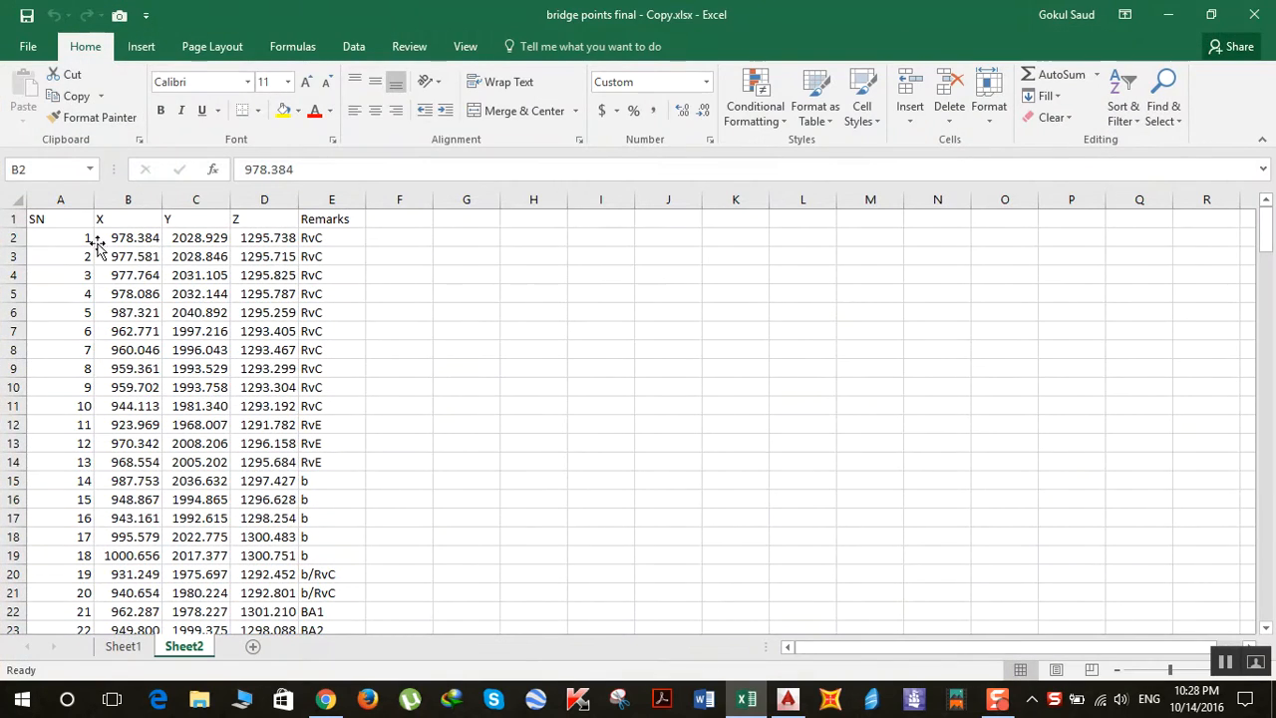
{"action": "mouse_move", "coordinate": [732, 529]}
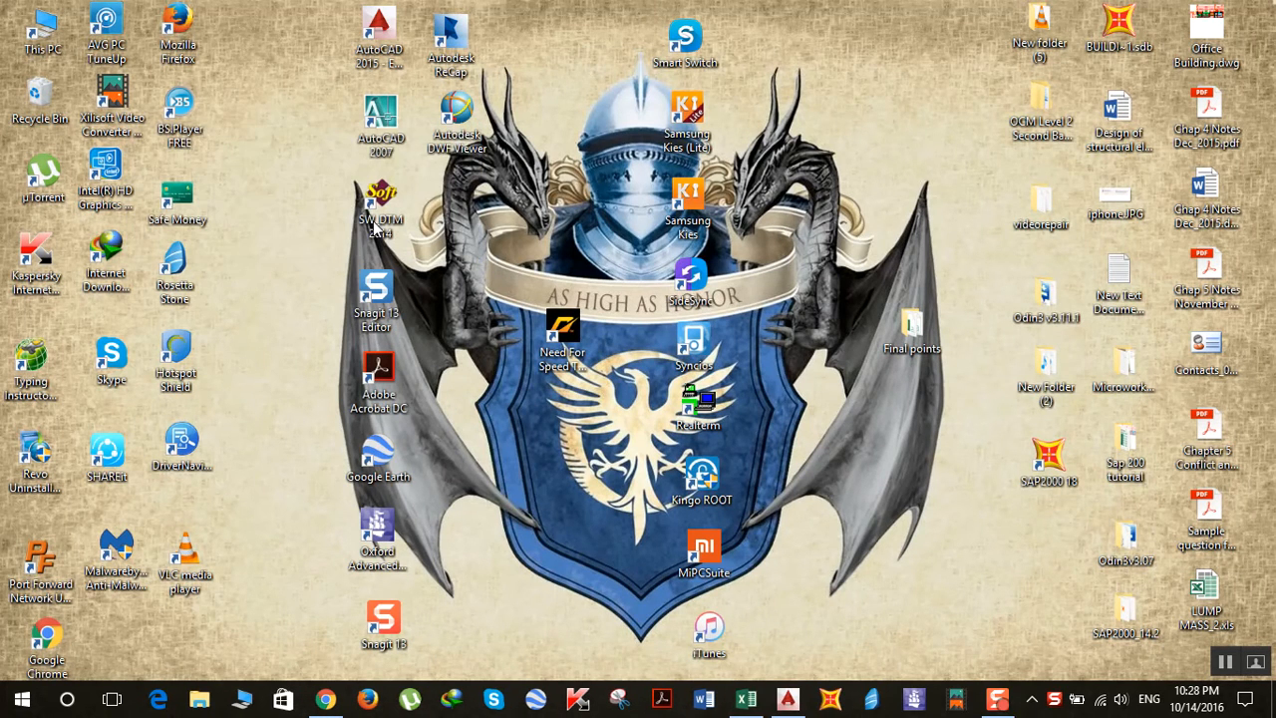
Launch SW_DTM 2014 and restore the bridge points workbook in Excel.
{"action": "double_click", "coordinate": [383, 209]}
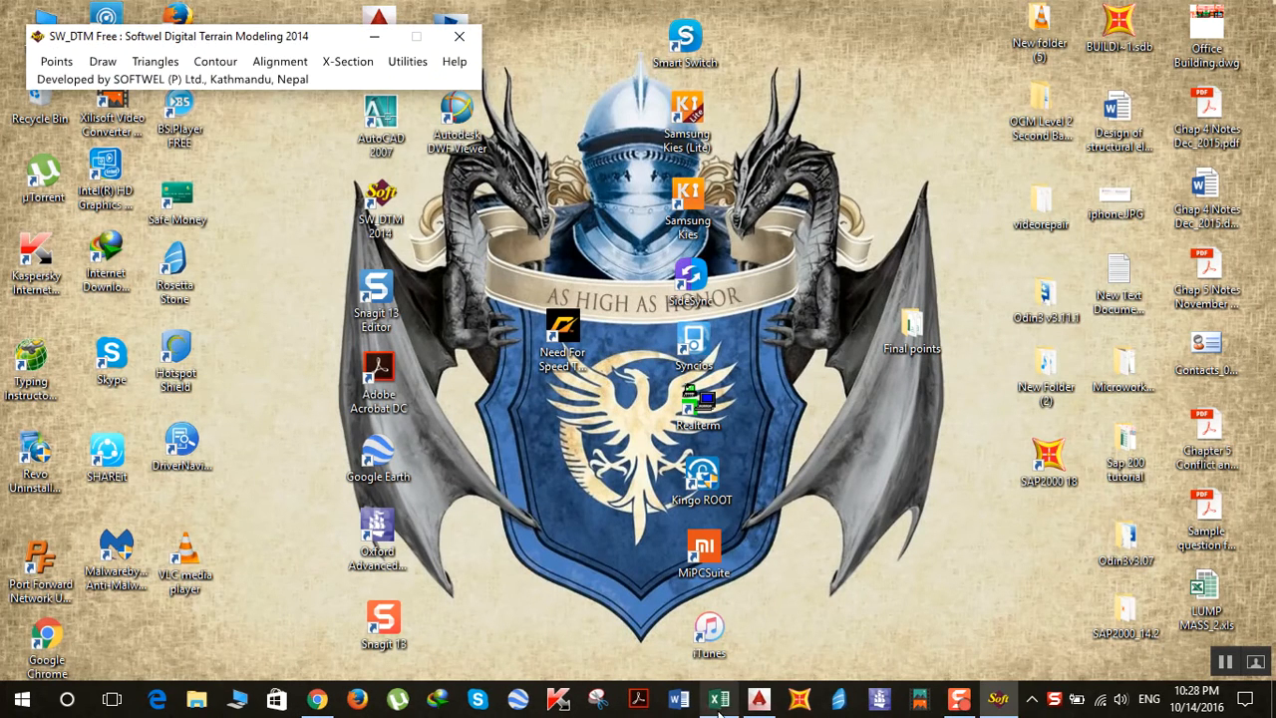
{"action": "left_click", "coordinate": [717, 698]}
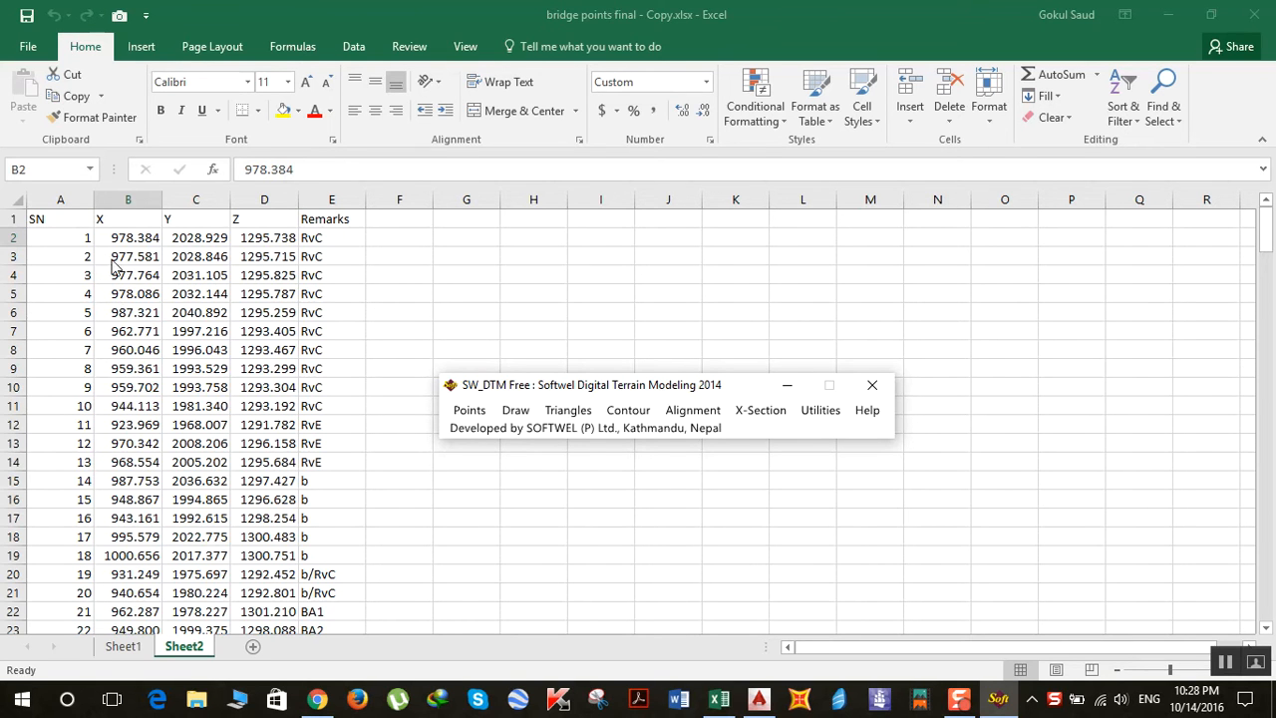
{"action": "mouse_move", "coordinate": [170, 293]}
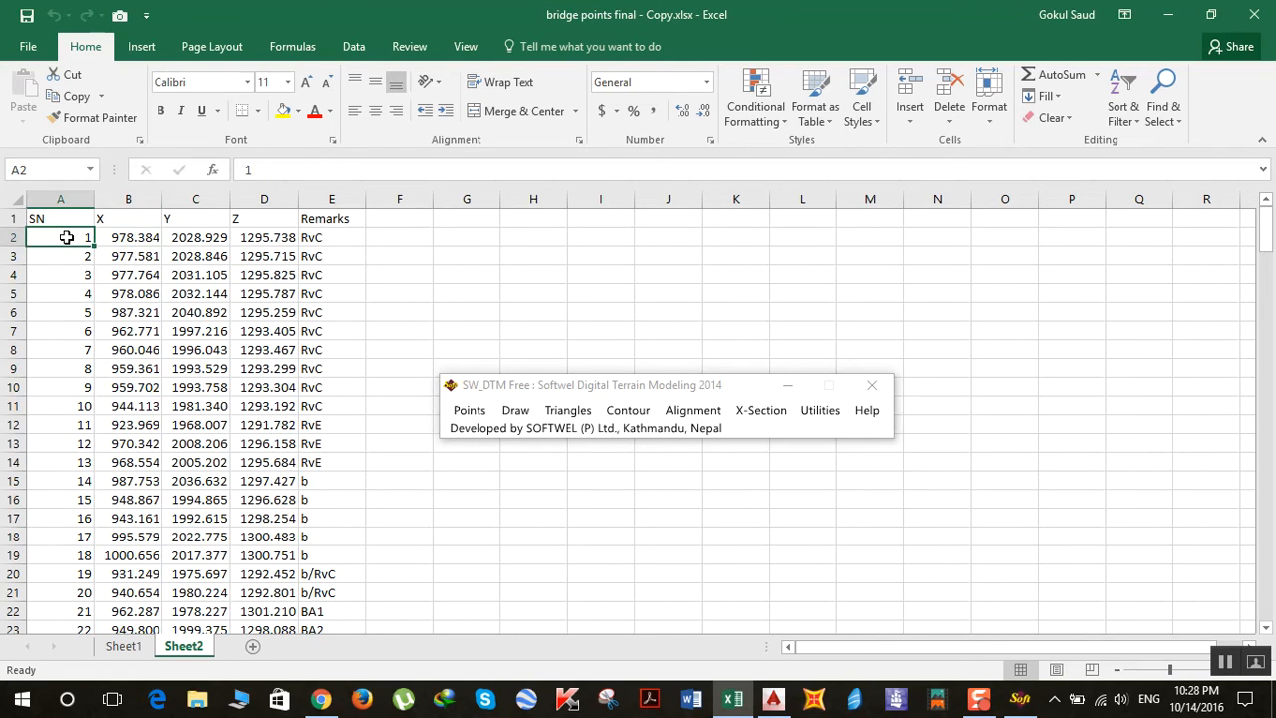
Select the point table from A2 down to E195, leaving out the header row.
{"action": "left_click_drag", "start_coordinate": [60, 237], "coordinate": [330, 611]}
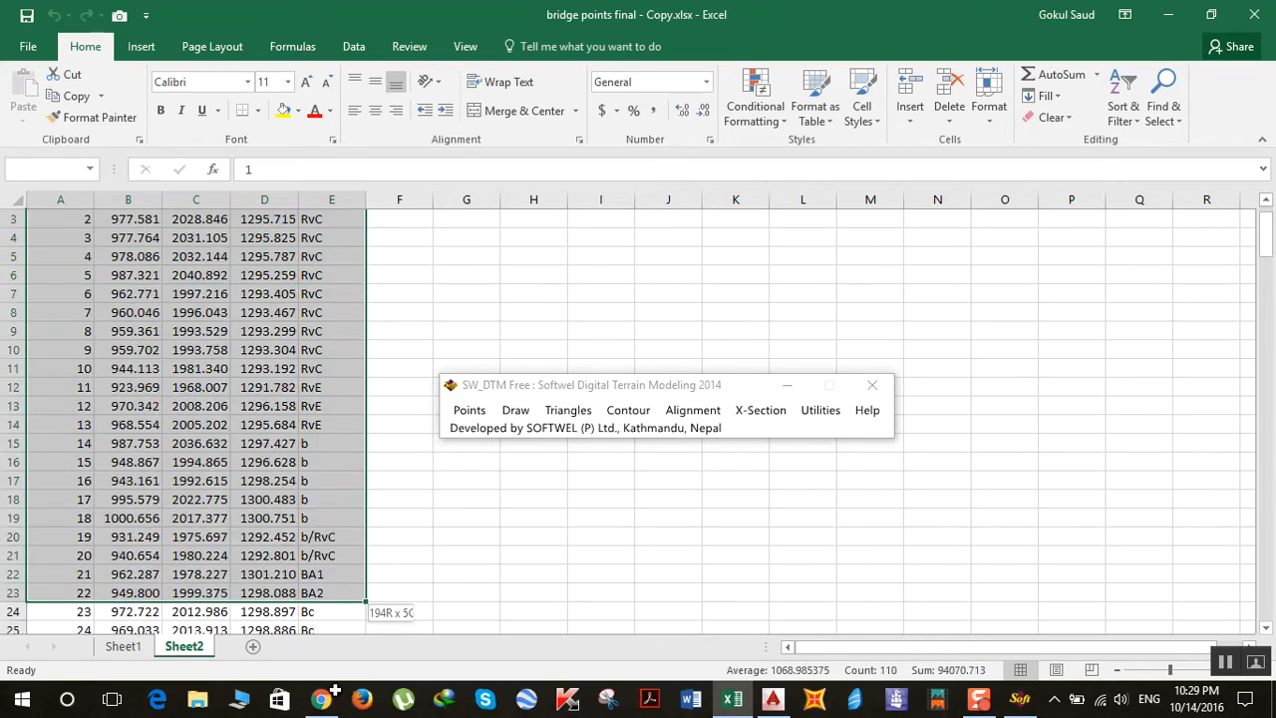
{"action": "scroll", "scroll_direction": "down", "scroll_amount": 3}
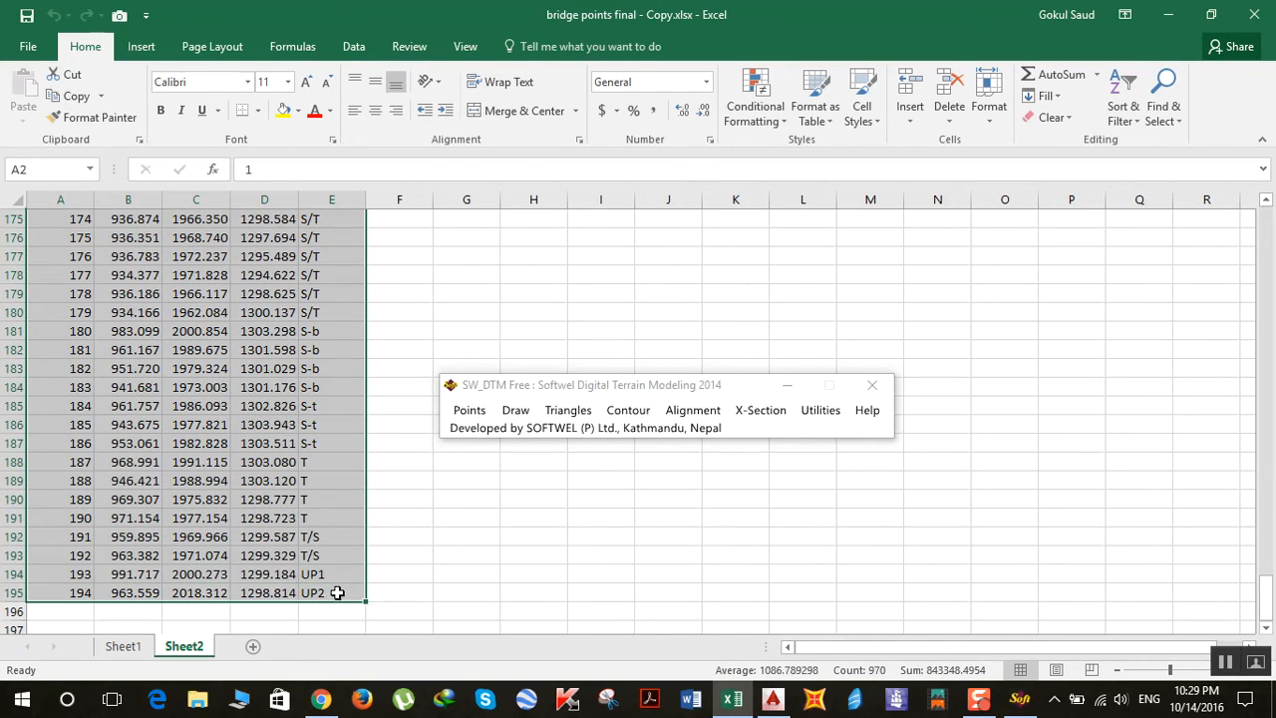
{"action": "left_click", "coordinate": [469, 409]}
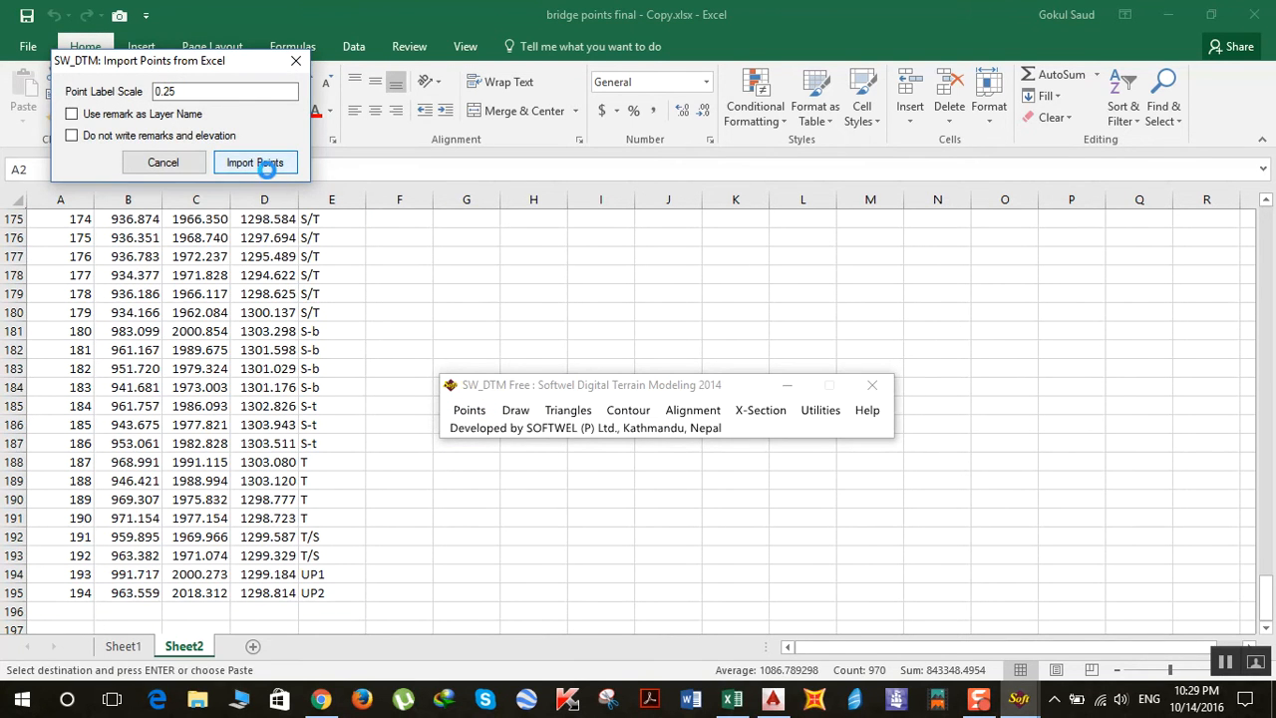
Import the copied points into AutoCAD at point label scale 0.25.
{"action": "left_click", "coordinate": [255, 162]}
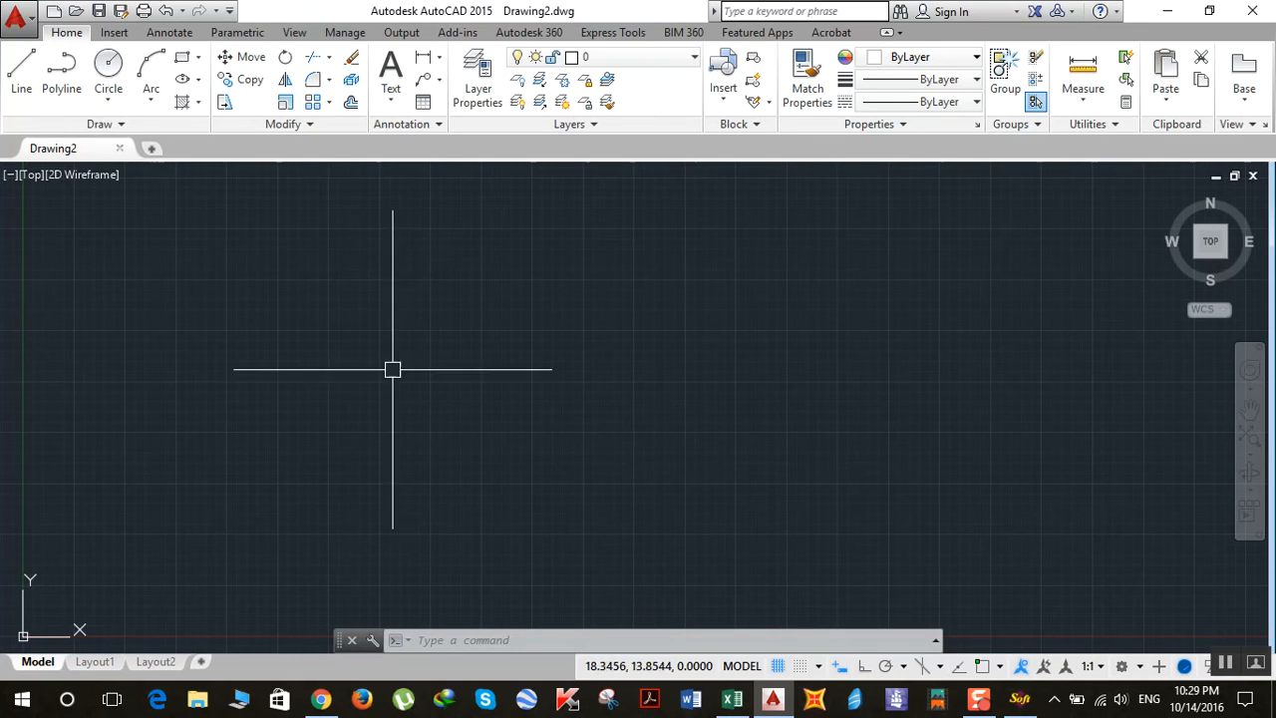
{"action": "mouse_move", "coordinate": [547, 420]}
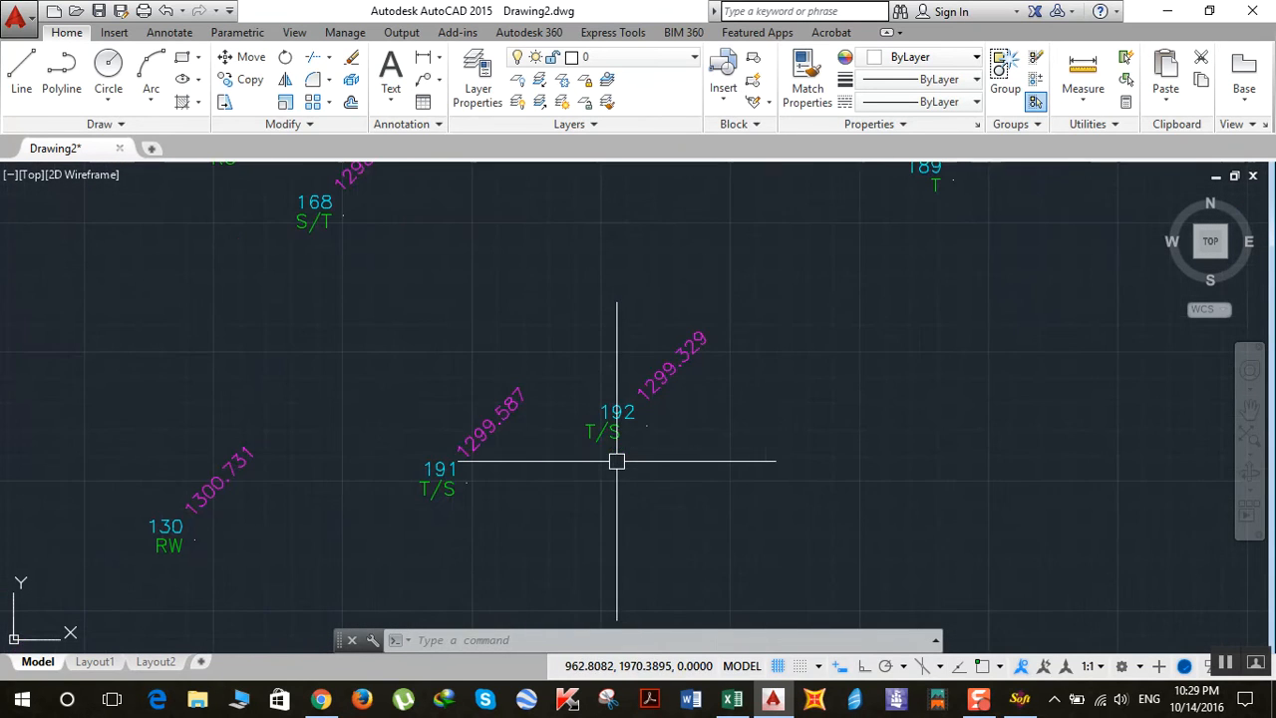
{"action": "mouse_move", "coordinate": [454, 474]}
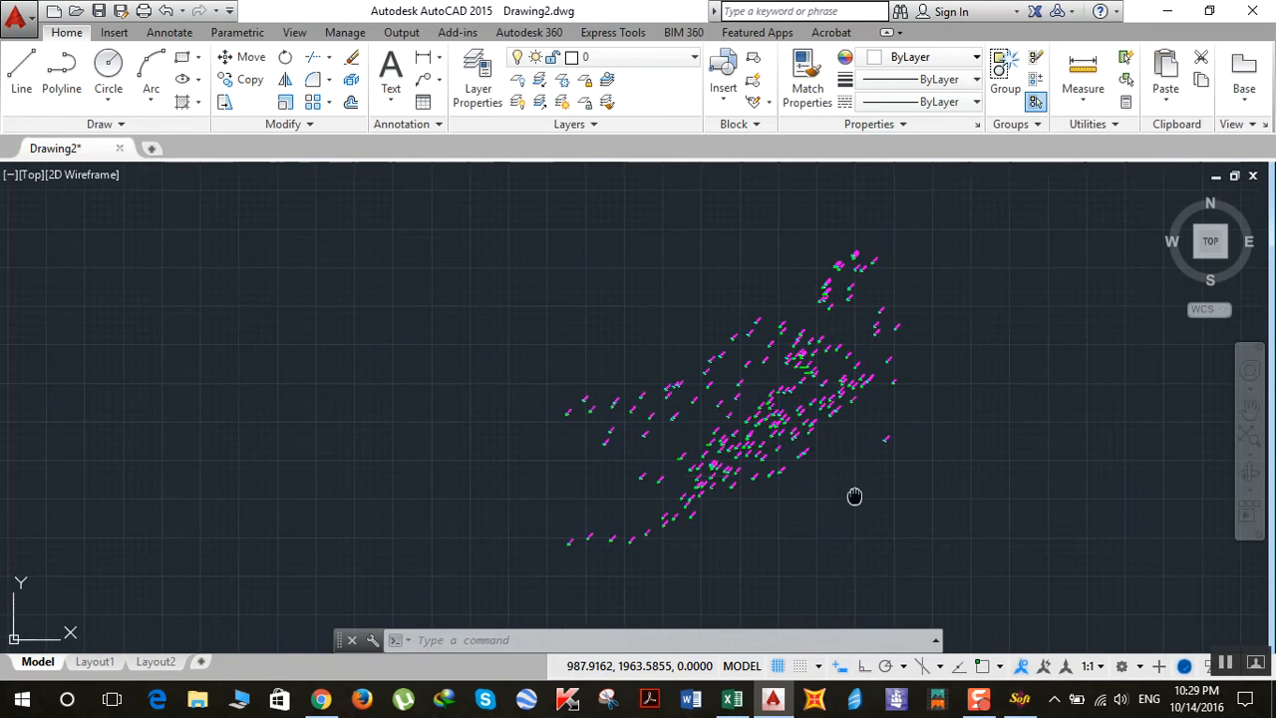
Pan the drawing to centre the labelled survey points in view.
{"action": "left_click_drag", "start_coordinate": [855, 496], "coordinate": [709, 493]}
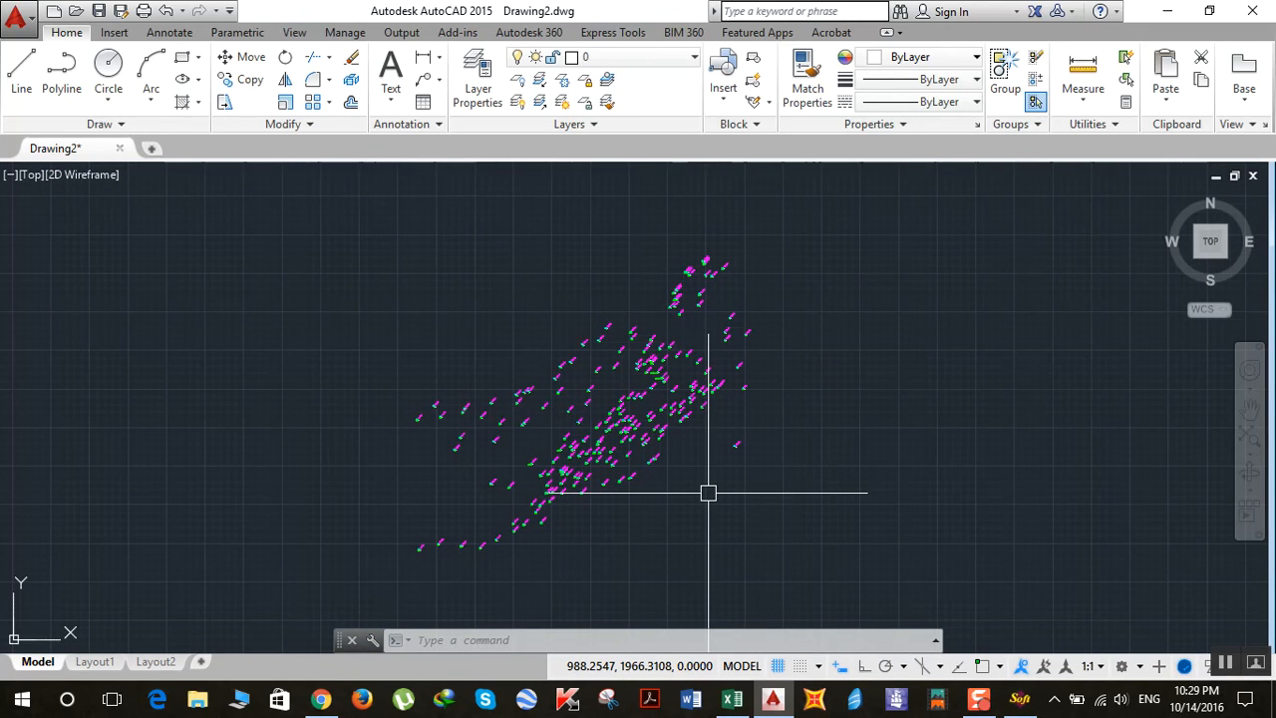